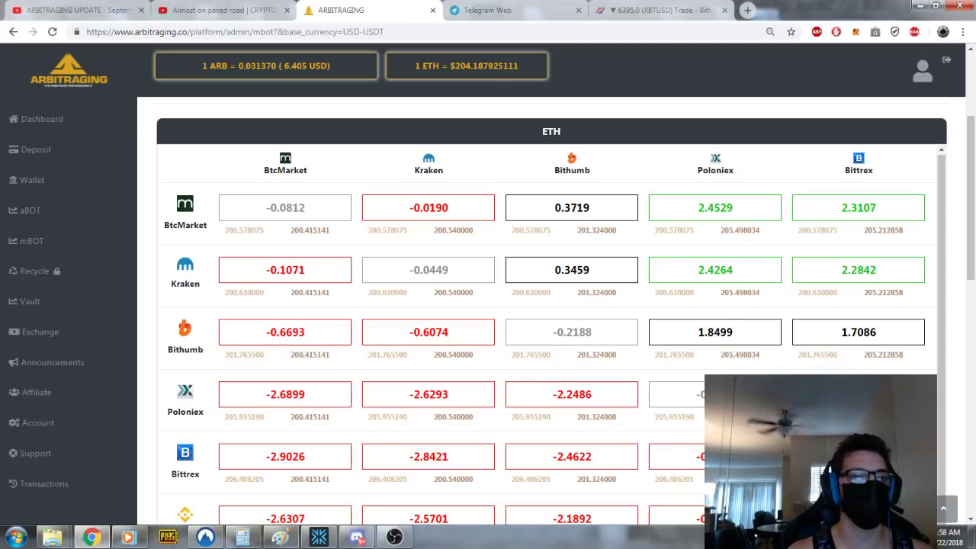
Step: Switch to the mBOT Official Knowledge Telegram chat and scroll down to the newest messages
left_click(488, 10)
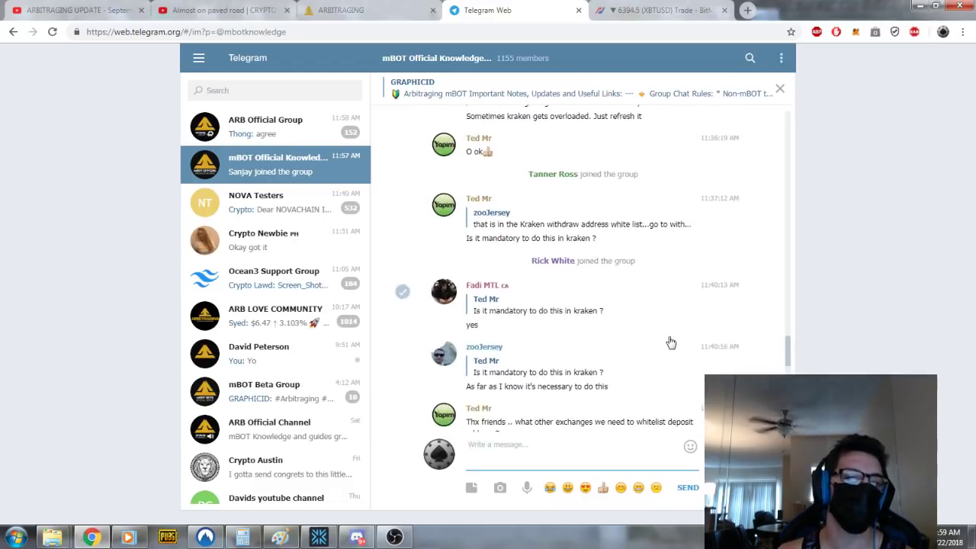
scroll("down", 3)
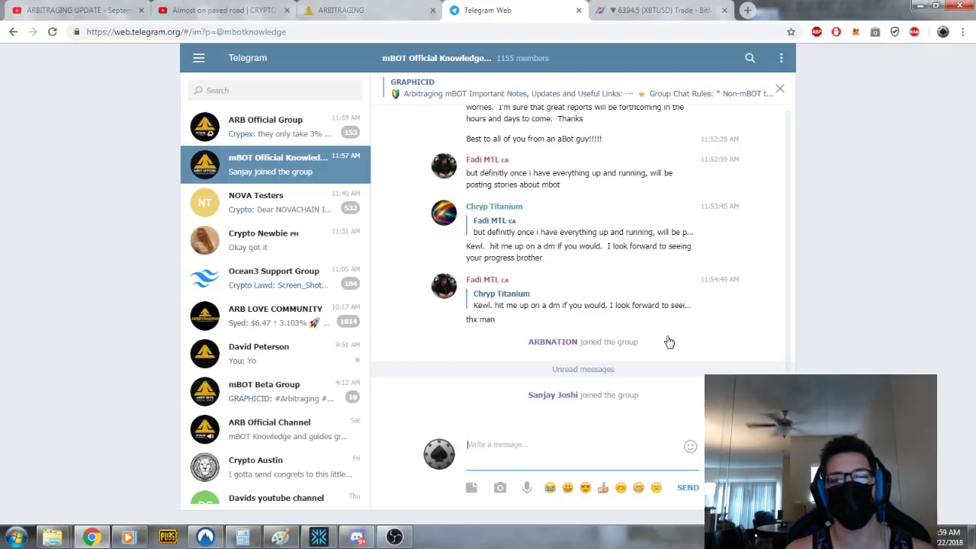
Step: Switch to the ARBITRAGING tab showing the mBOT ETH spread table across exchanges
left_click(339, 10)
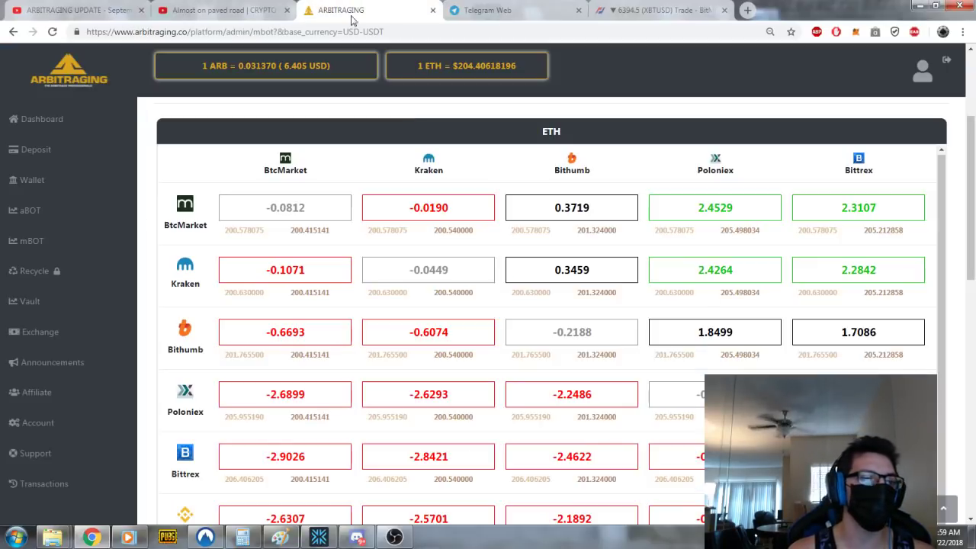
mouse_move(701, 353)
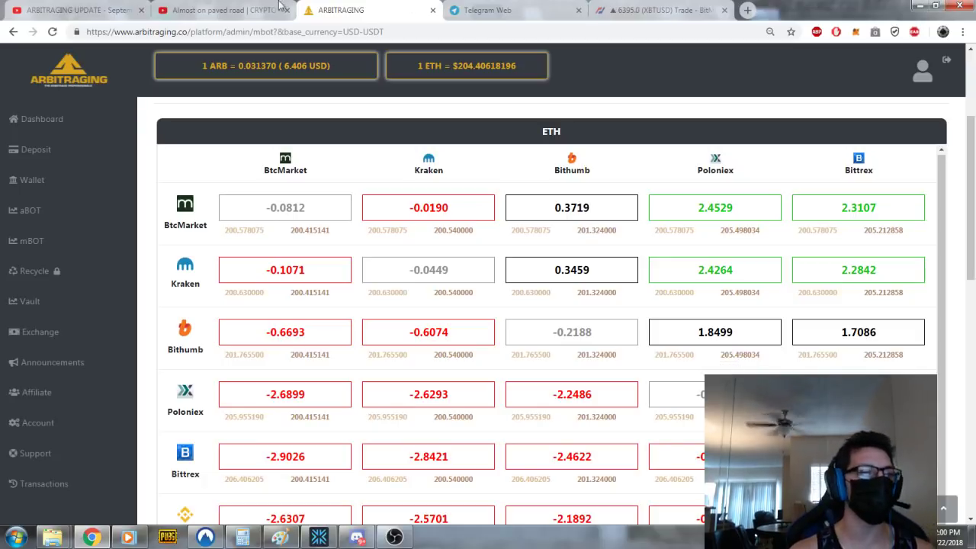
Step: Watch the 'ARBITRAGING UPDATE - September 28, 2018' video full screen, then exit full screen
left_click(76, 12)
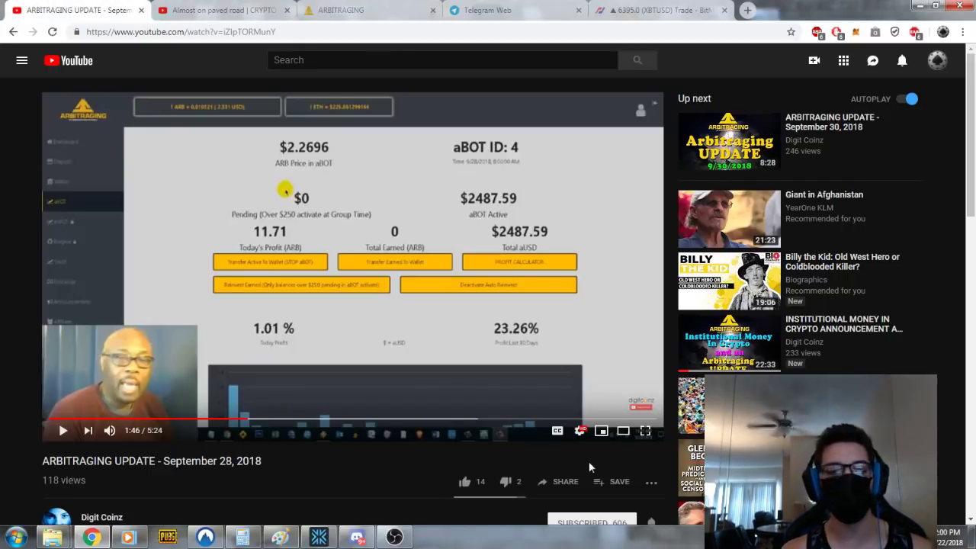
scroll("down", 3)
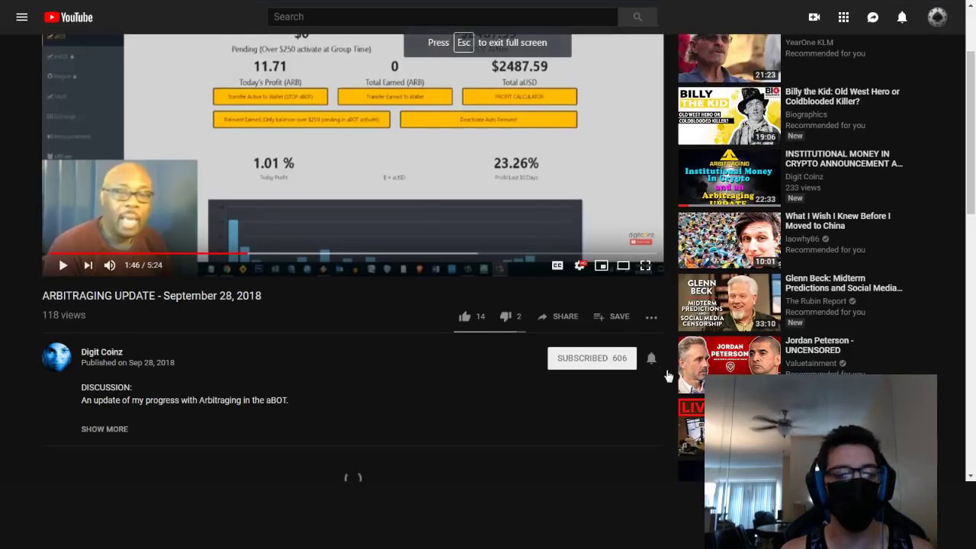
left_click(645, 266)
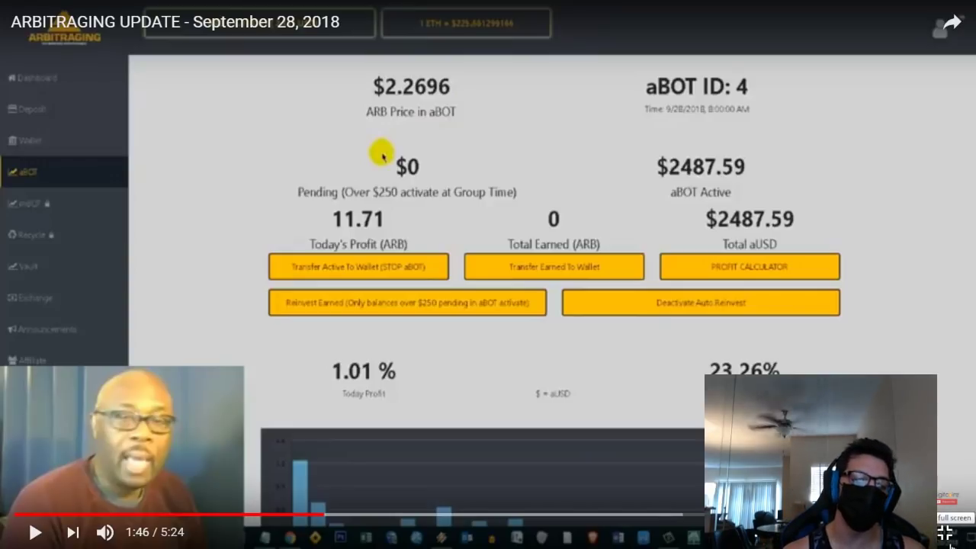
key("Escape")
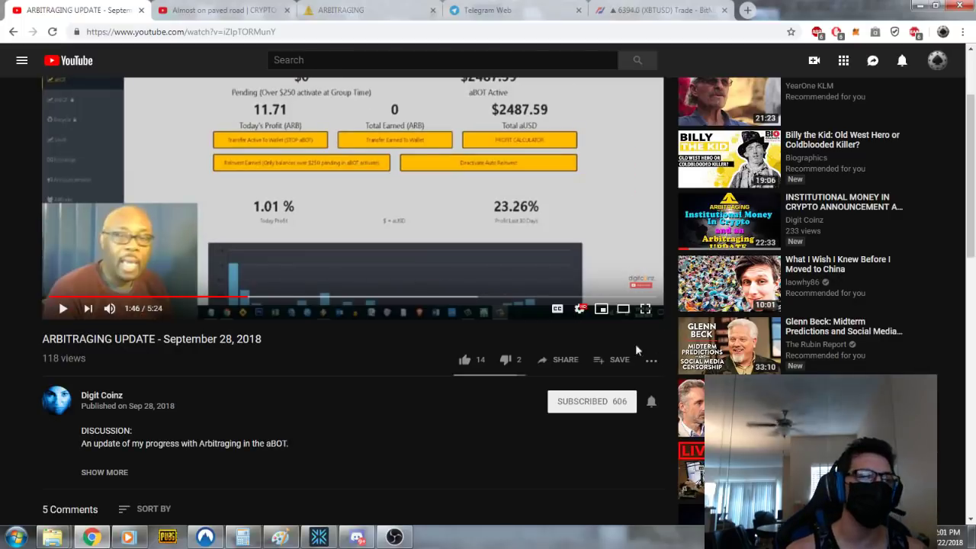
Step: Return to the ARBITRAGING tab's mBOT ETH spread table with refreshed percentages
left_click(357, 11)
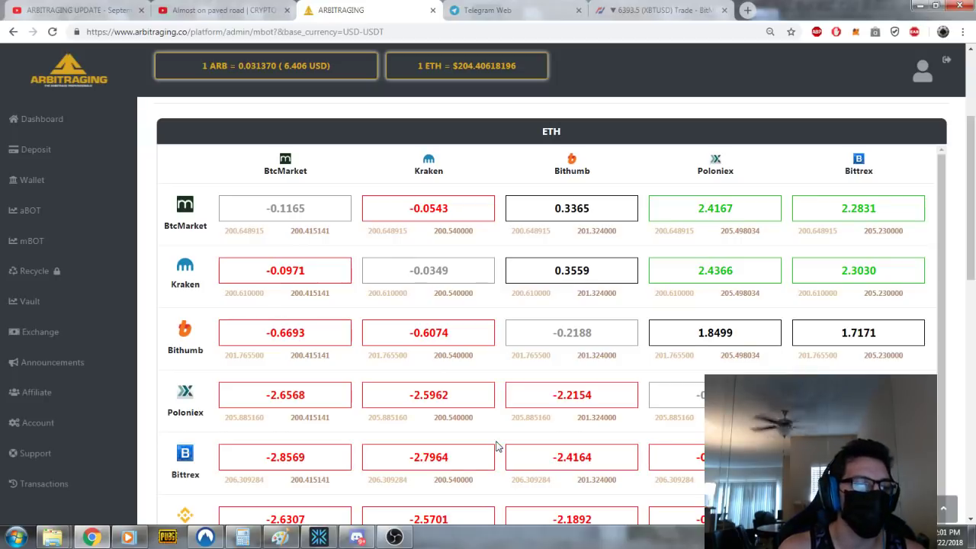
Step: Reopen the mBOT Official Knowledge chat and scroll down to its latest messages and member joins
left_click(487, 10)
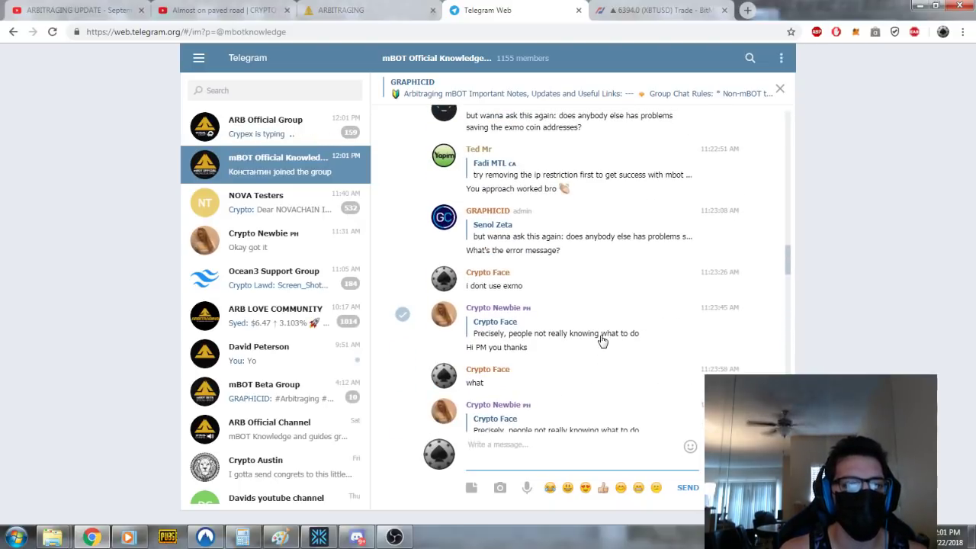
mouse_move(599, 339)
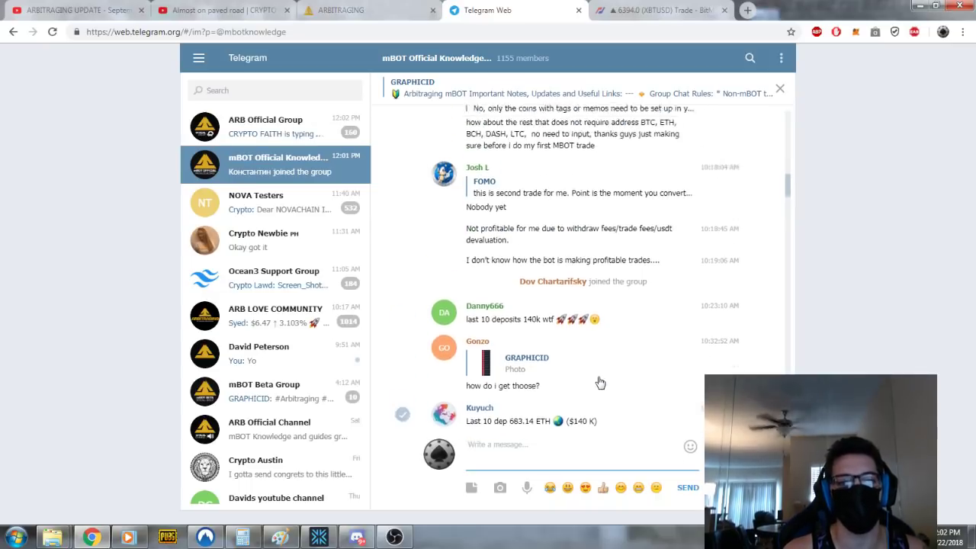
scroll("down", 3)
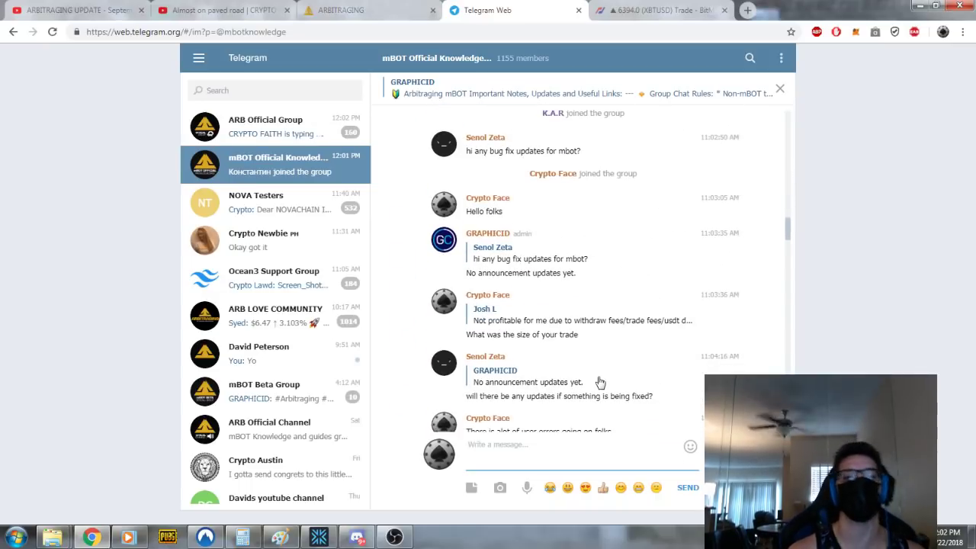
scroll("down", 3)
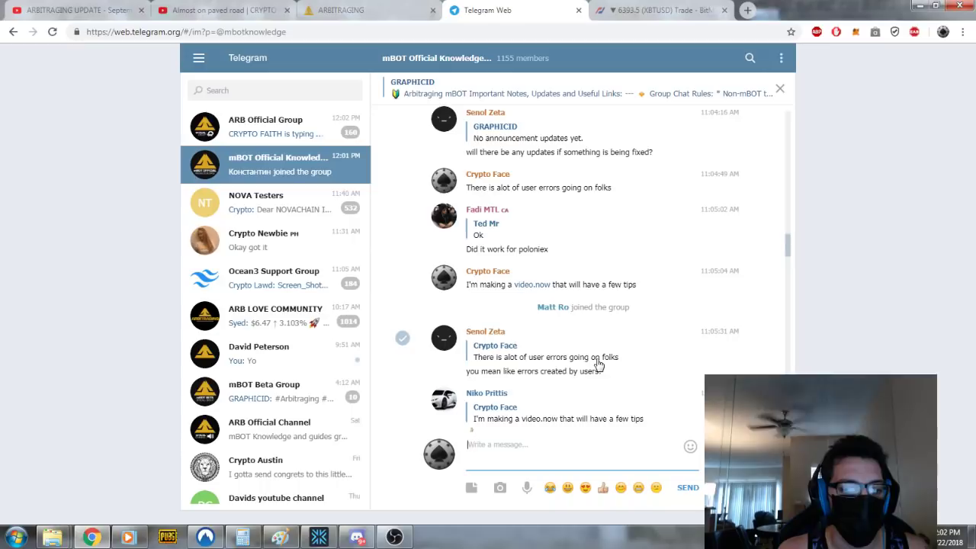
scroll("down", 3)
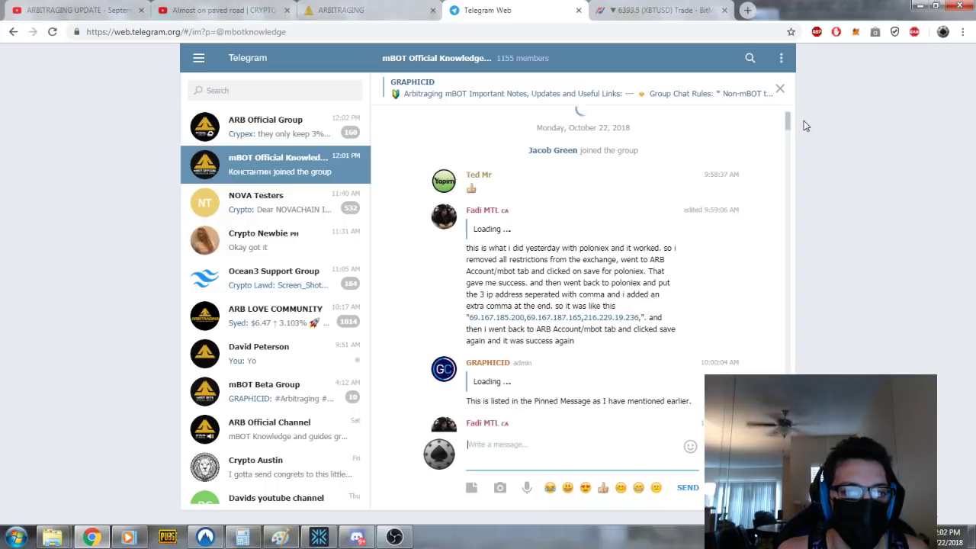
scroll("down", 3)
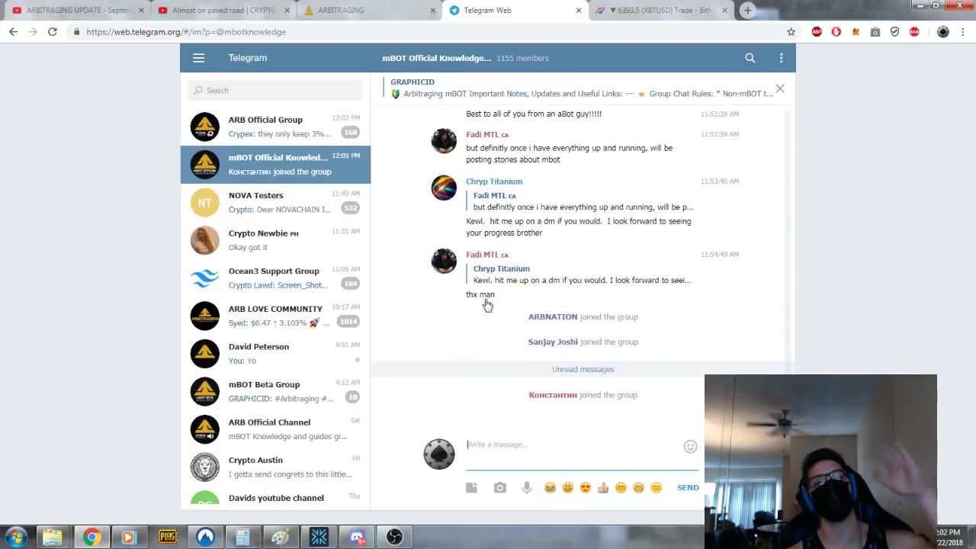
Step: Bring back the ARBITRAGING mBOT ETH spread table, now showing ETH at $204.21
left_click(338, 10)
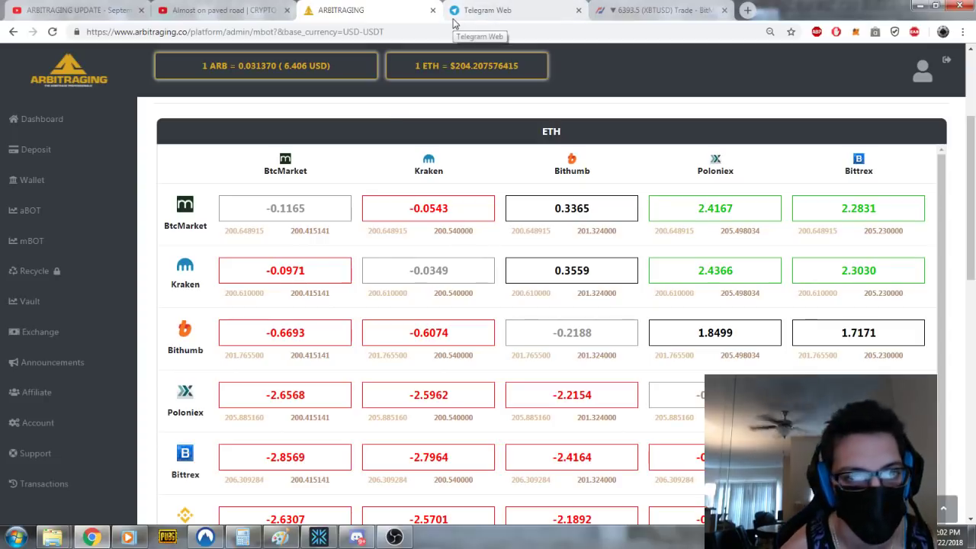
Step: Open the mBOT Official Knowledge chat to see the new coin tag question
left_click(488, 10)
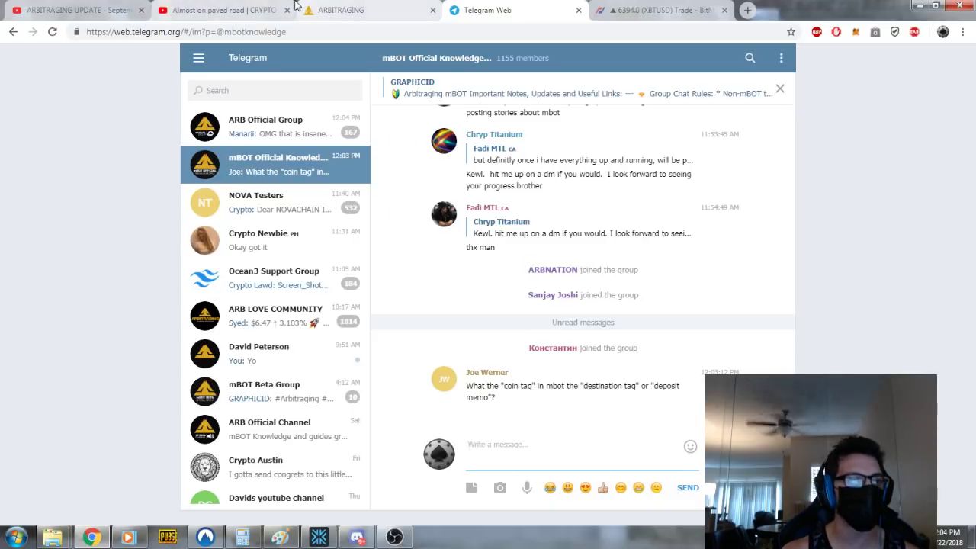
Step: Switch to Digit Coinz's 'ARBITRAGING UPDATE - September 28, 2018' video on YouTube
left_click(366, 10)
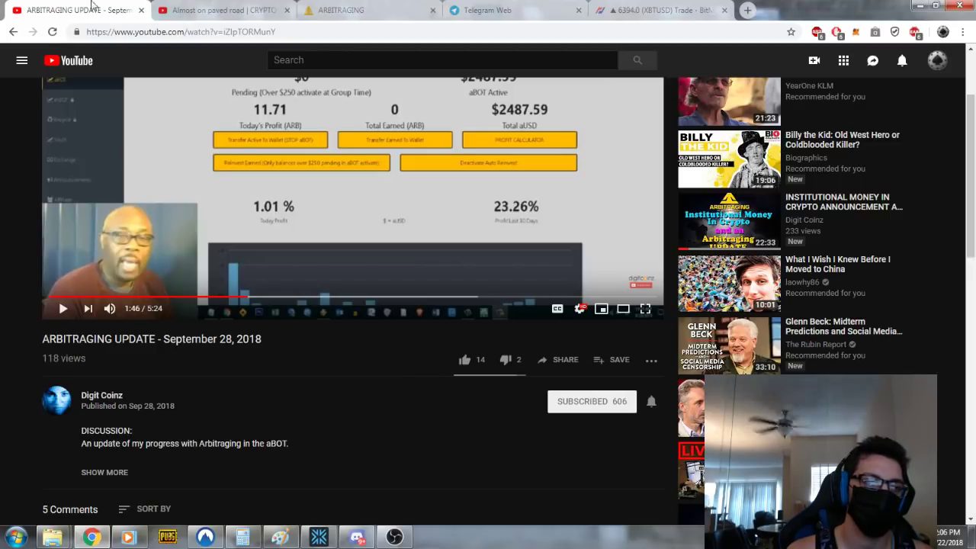
Step: Switch to the 'Almost on paved road | CRYPTO OG' video, pause it, then resume playback
left_click(221, 10)
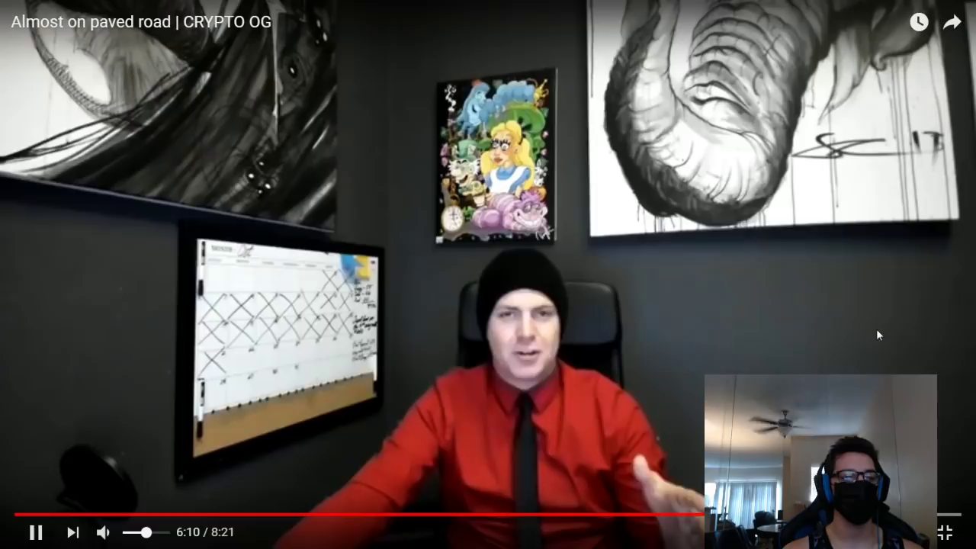
left_click(36, 529)
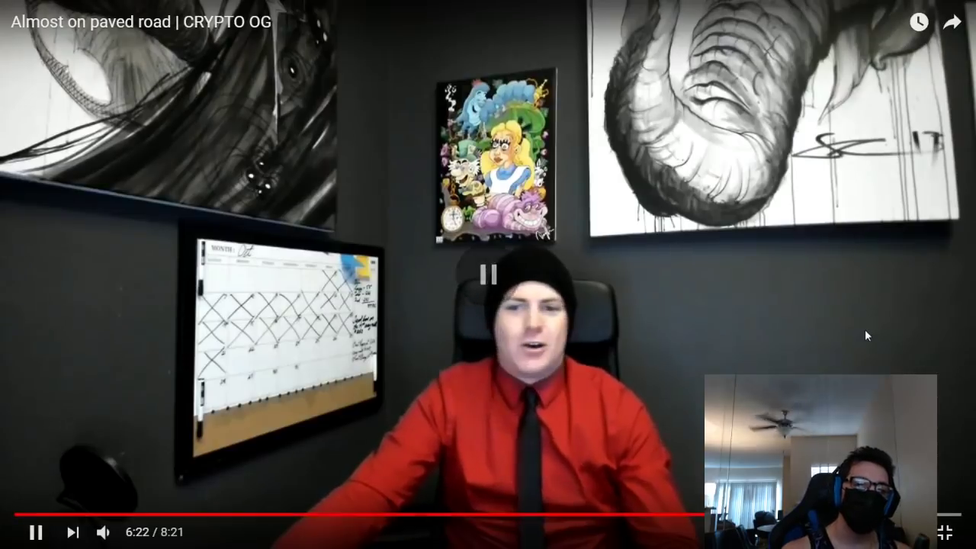
left_click(488, 274)
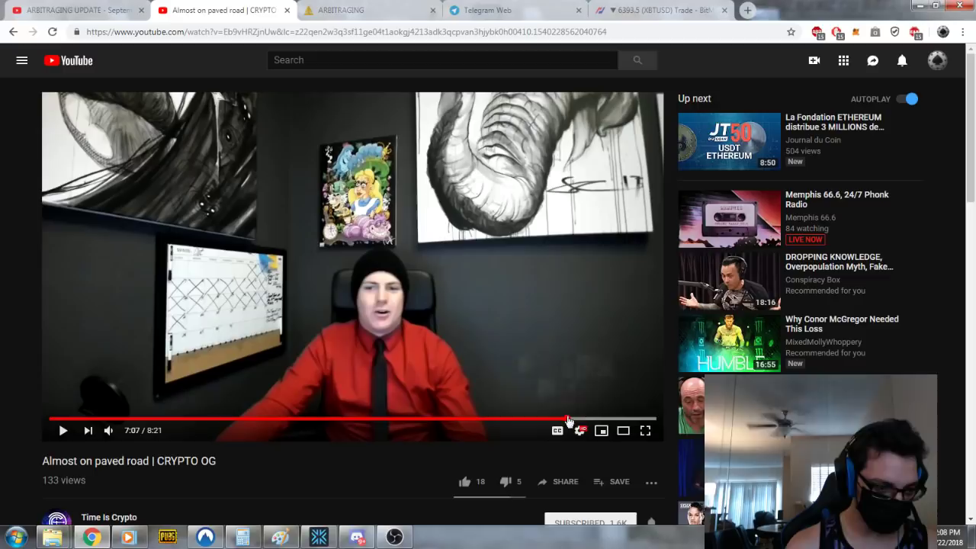
Step: Play the CRYPTO OG video to near its end, then show the Arbitraging mBOT ETH grid
left_click(64, 431)
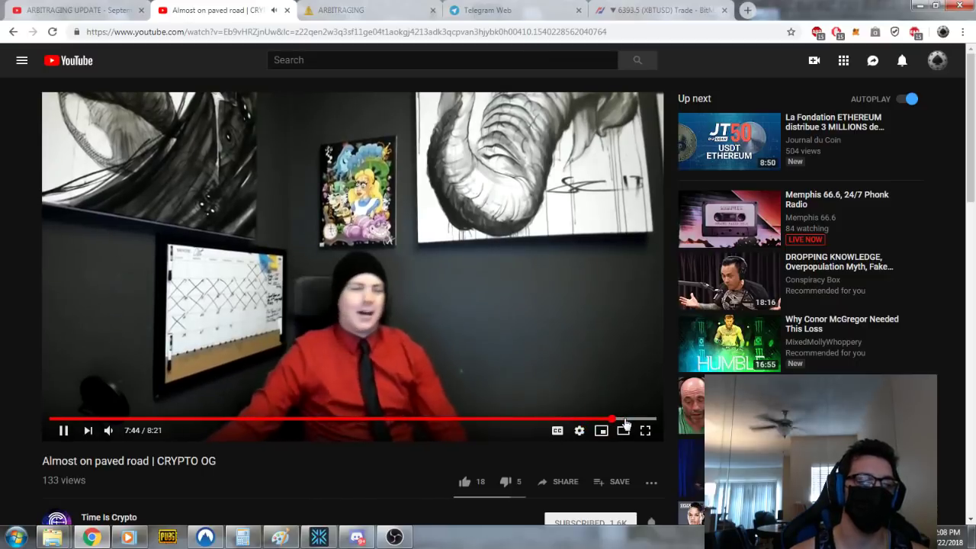
mouse_move(612, 419)
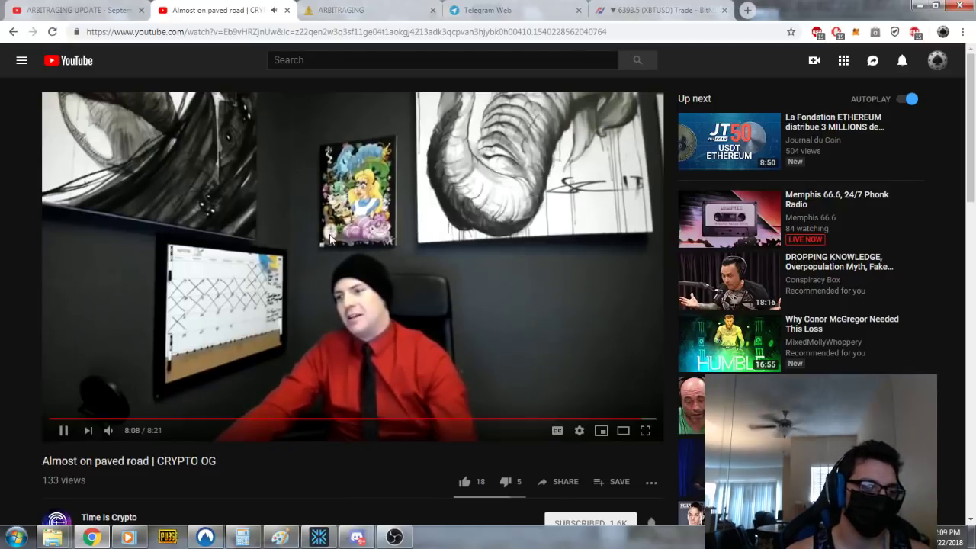
left_click(63, 430)
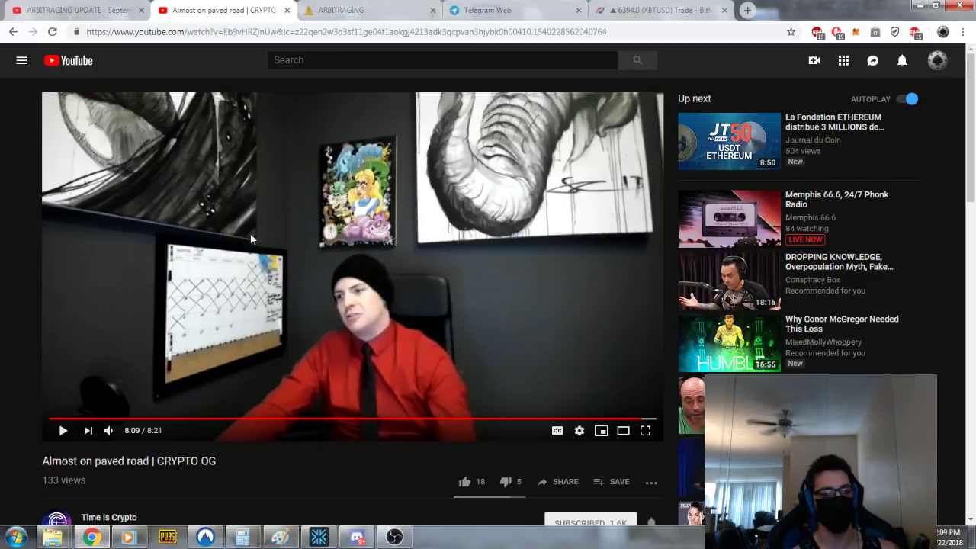
left_click(64, 430)
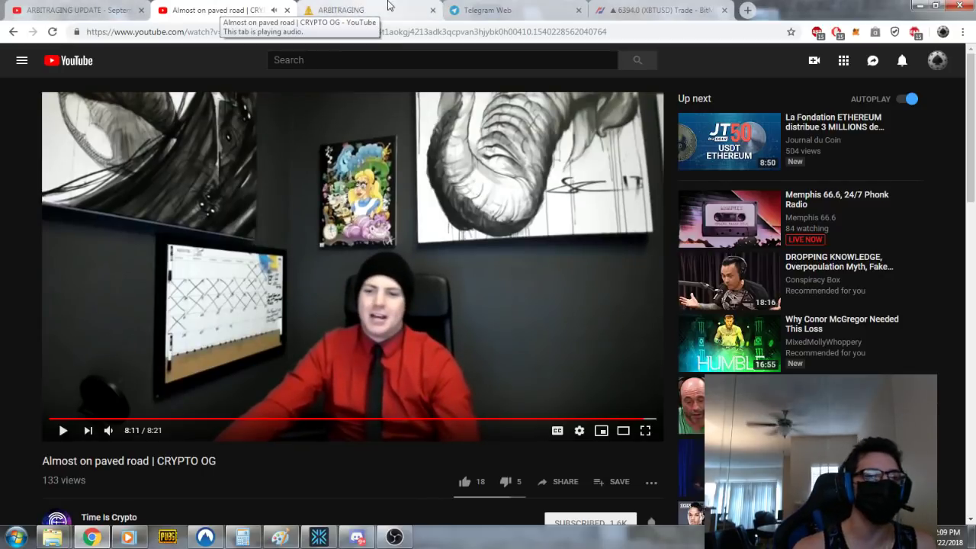
left_click(348, 10)
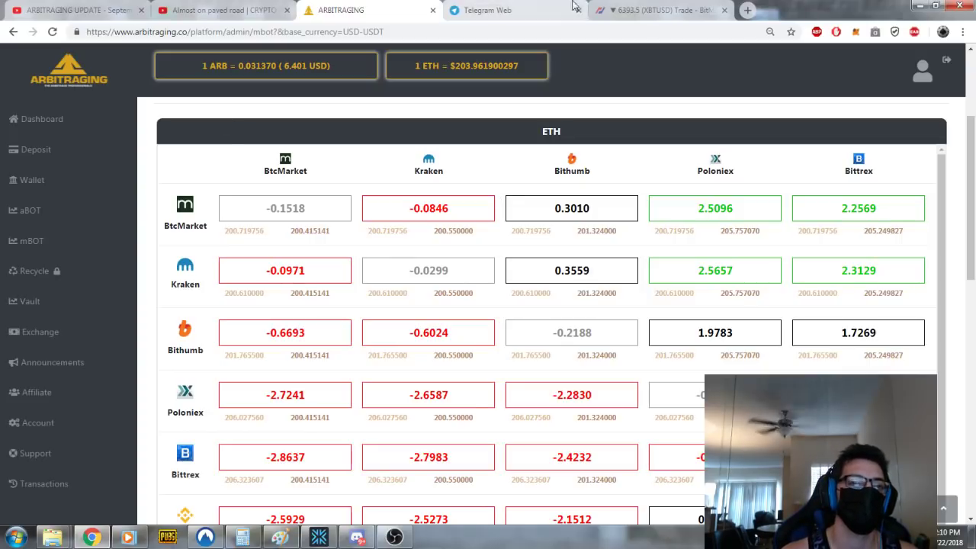
Step: Bring up the BitMEX XBTUSD trading chart
left_click(656, 11)
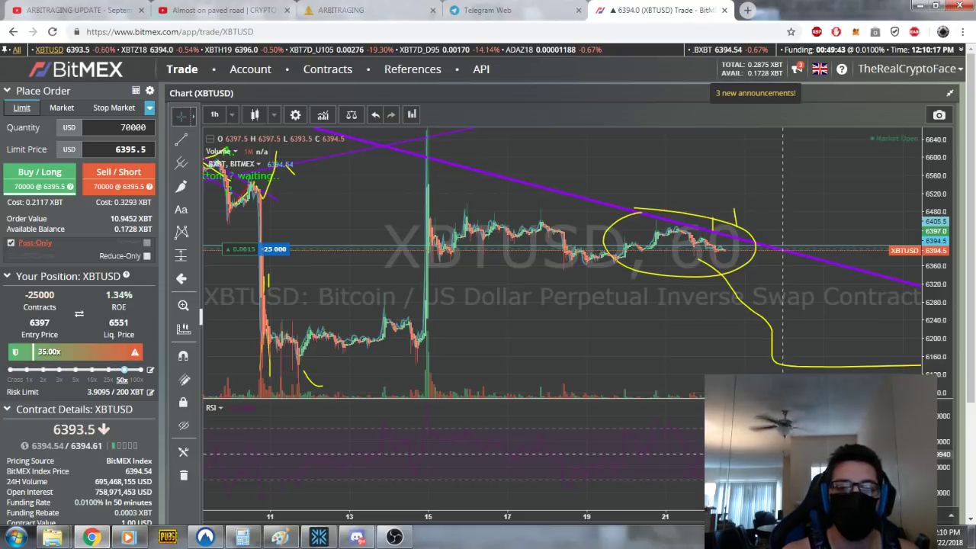
mouse_move(553, 281)
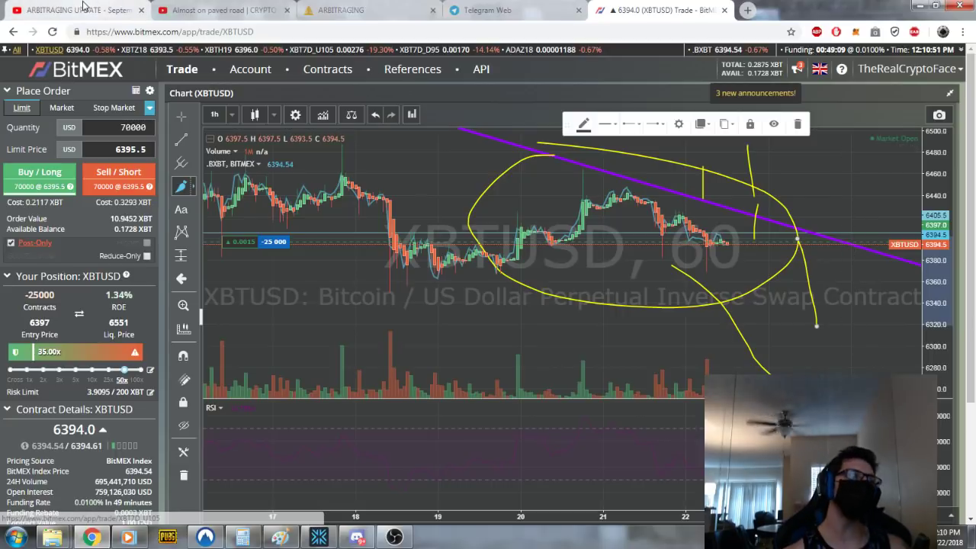
mouse_move(394, 464)
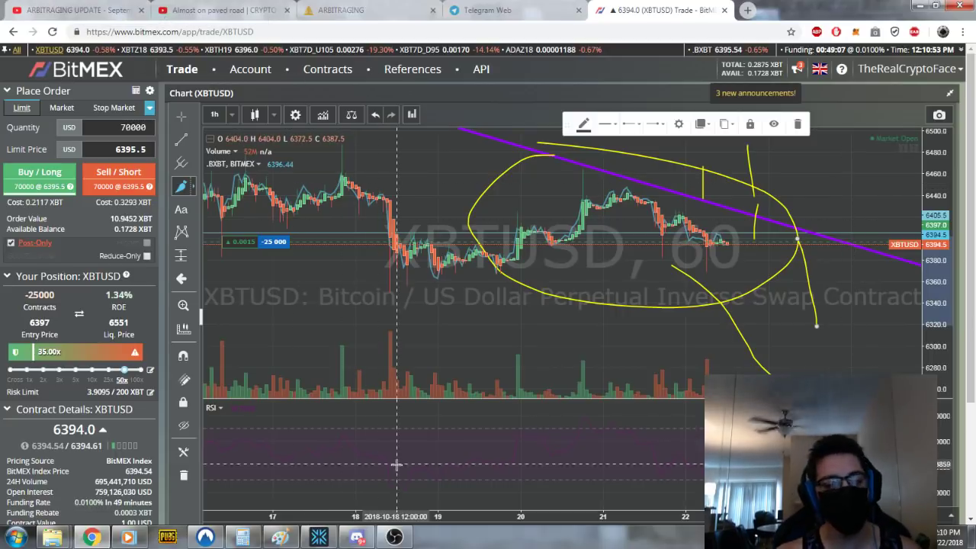
Step: Pass through the ARBITRAGING UPDATE video to the Telegram mBOT Official Knowledge group
left_click(76, 13)
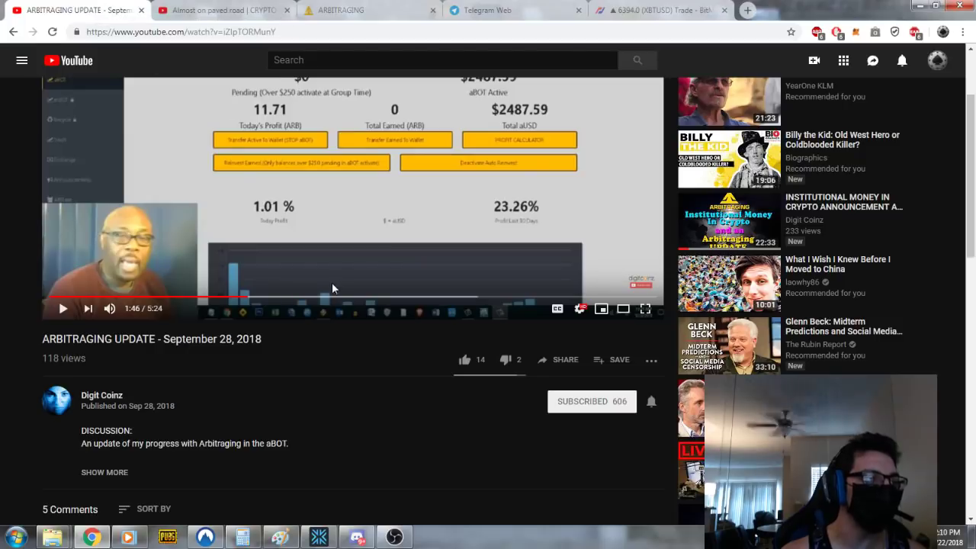
mouse_move(335, 290)
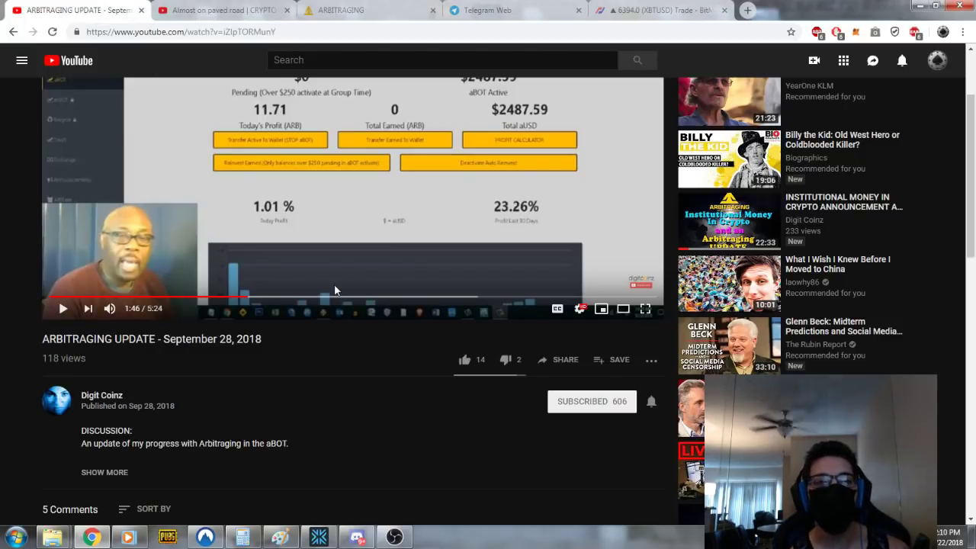
mouse_move(505, 7)
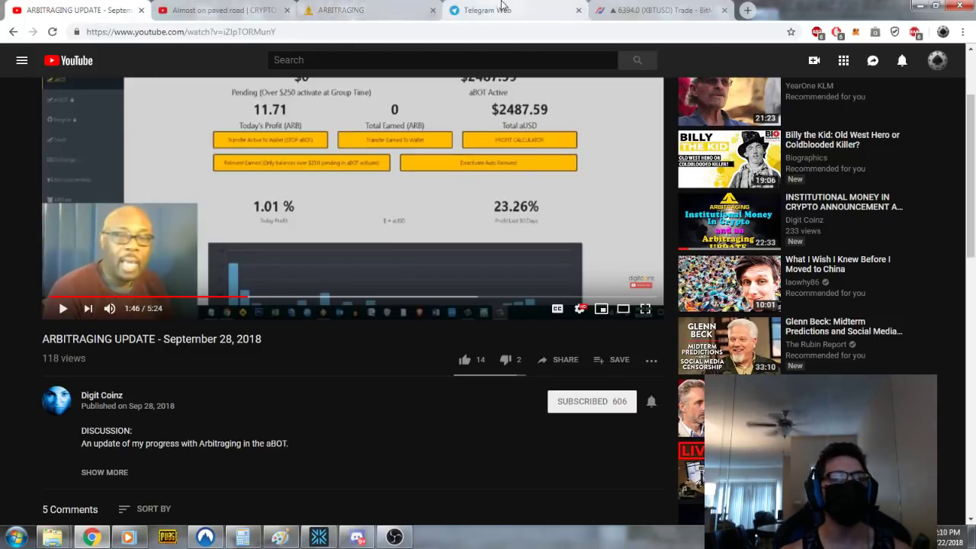
left_click(504, 10)
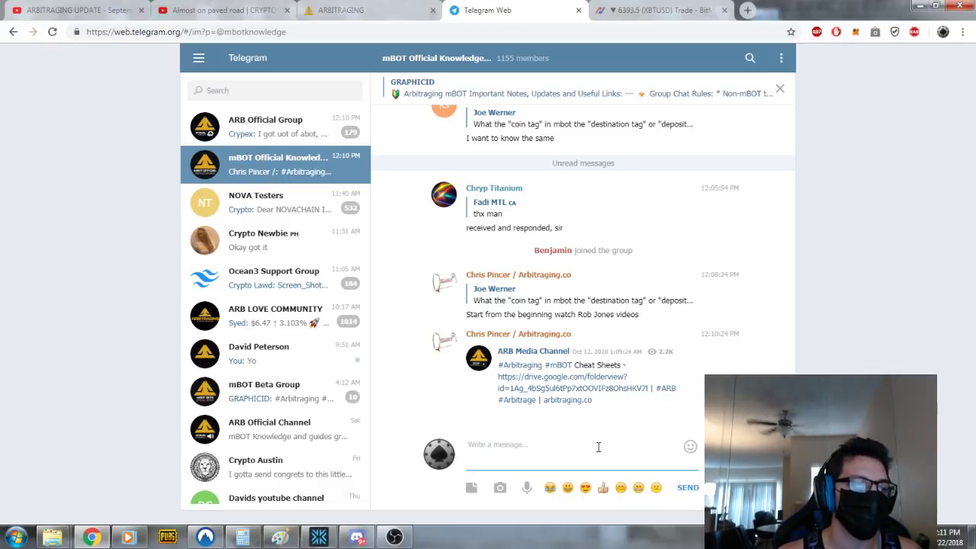
mouse_move(427, 496)
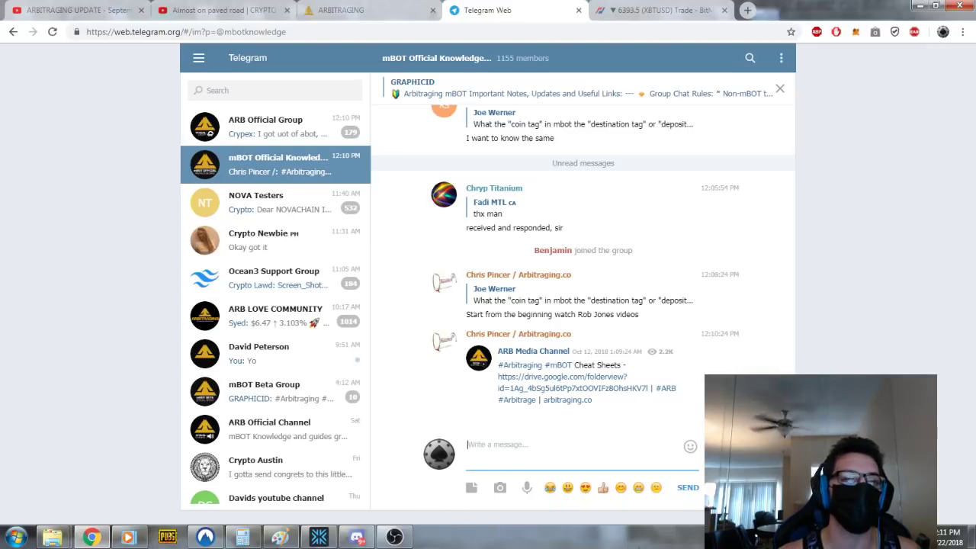
mouse_move(471, 427)
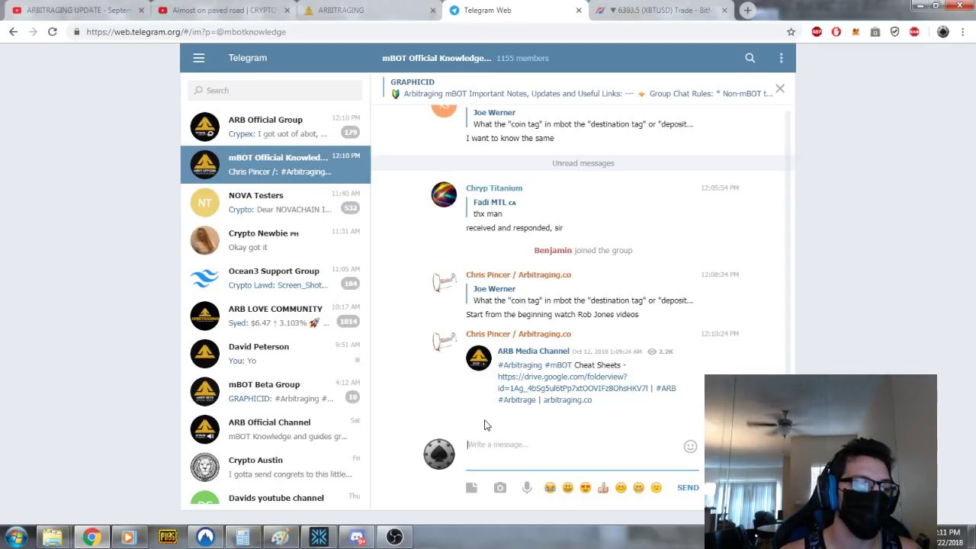
mouse_move(478, 425)
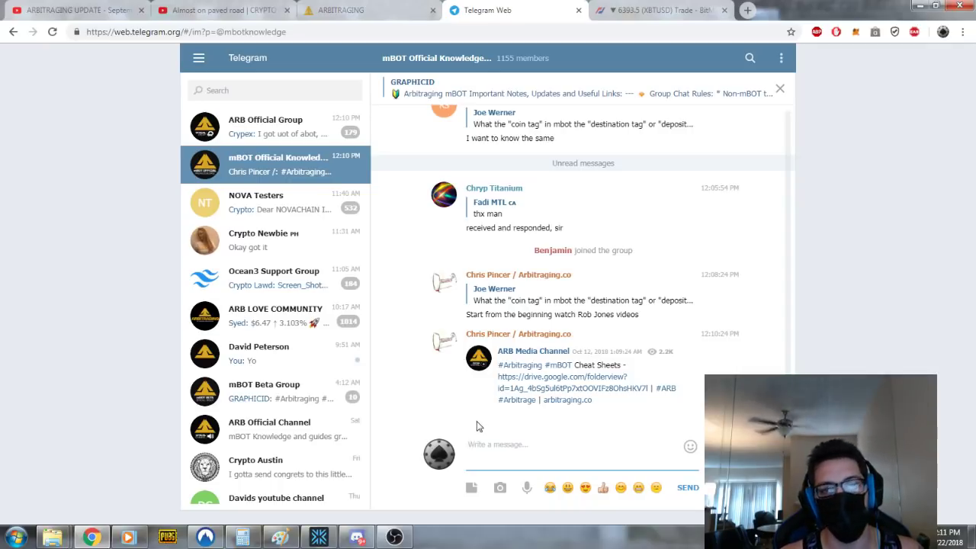